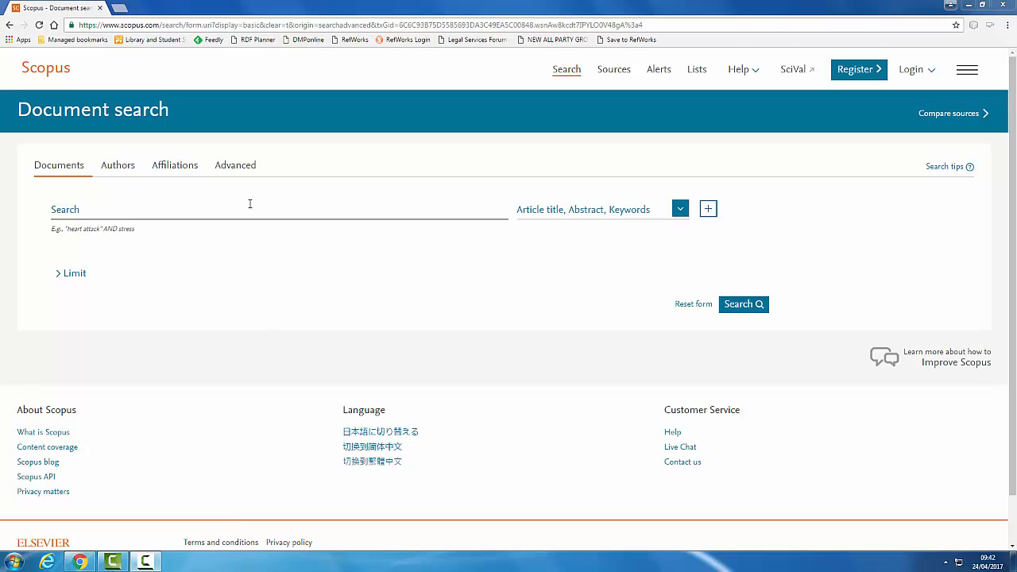
Switch the Document search page to the Advanced search form.
{"action": "left_click", "coordinate": [236, 165]}
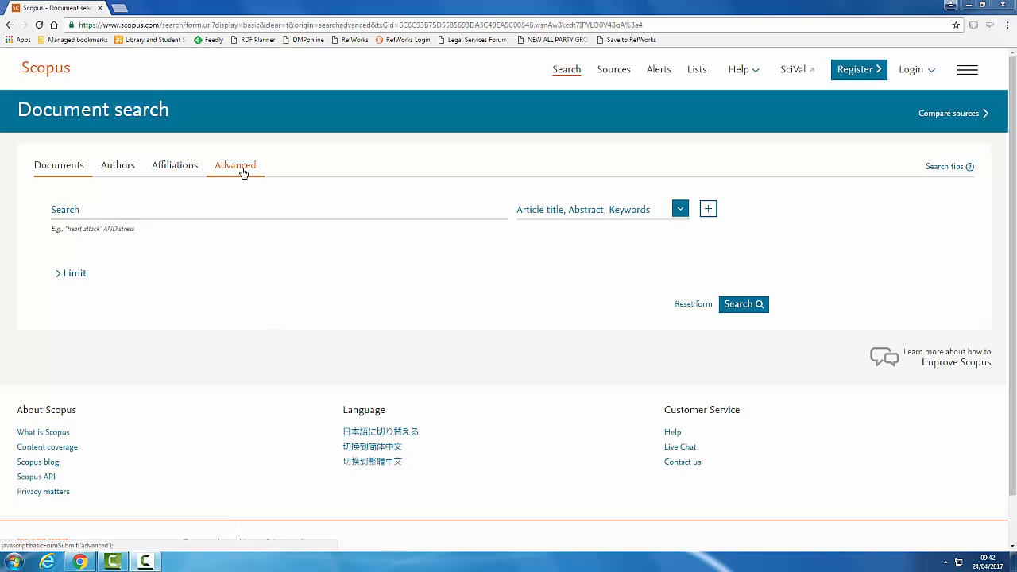
{"action": "left_click", "coordinate": [235, 164]}
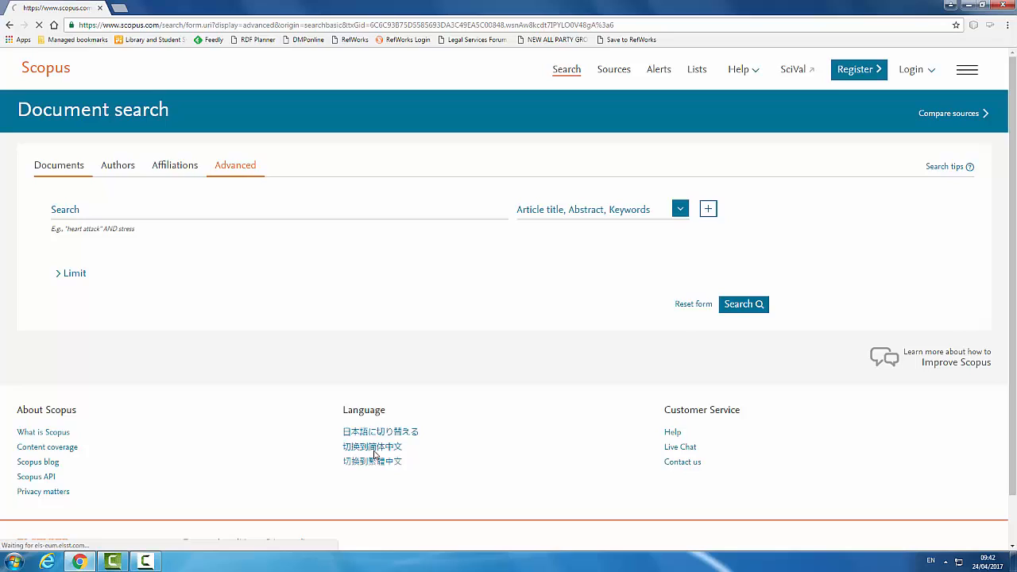
Bring up the description of the W/ proximity operator from the Operators list.
{"action": "left_click", "coordinate": [235, 165]}
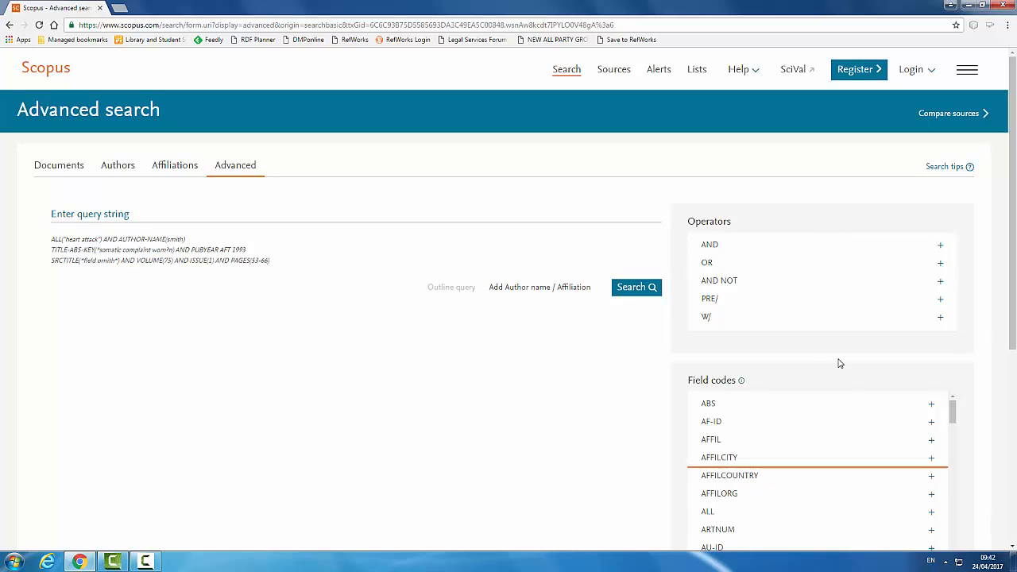
{"action": "mouse_move", "coordinate": [798, 355]}
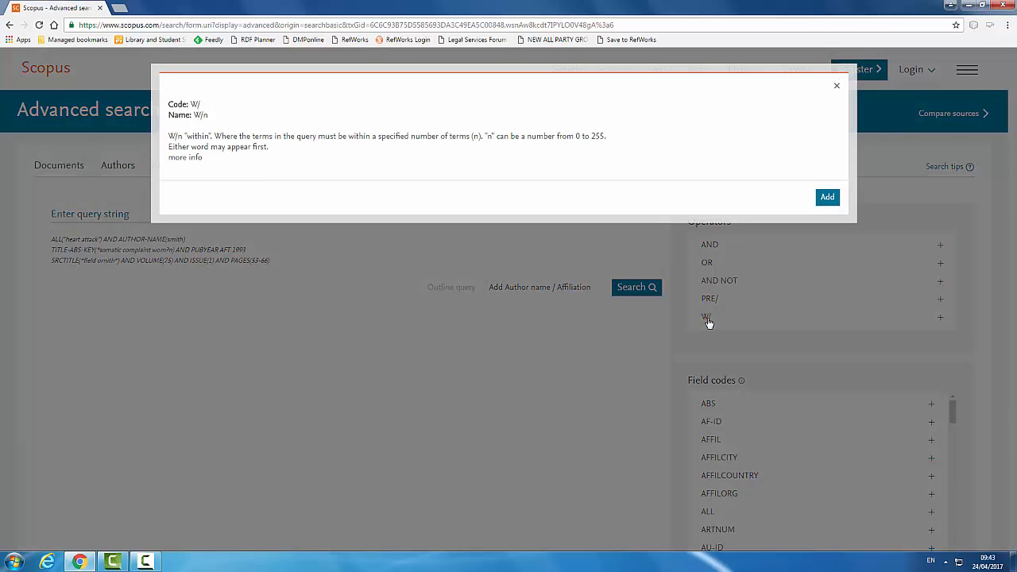
{"action": "mouse_move", "coordinate": [386, 383]}
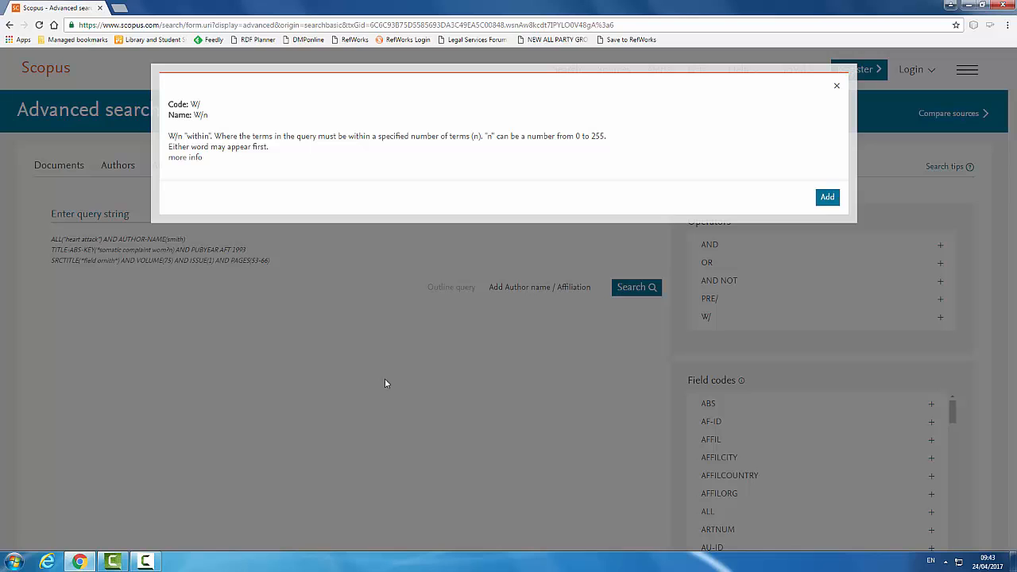
{"action": "mouse_move", "coordinate": [838, 87]}
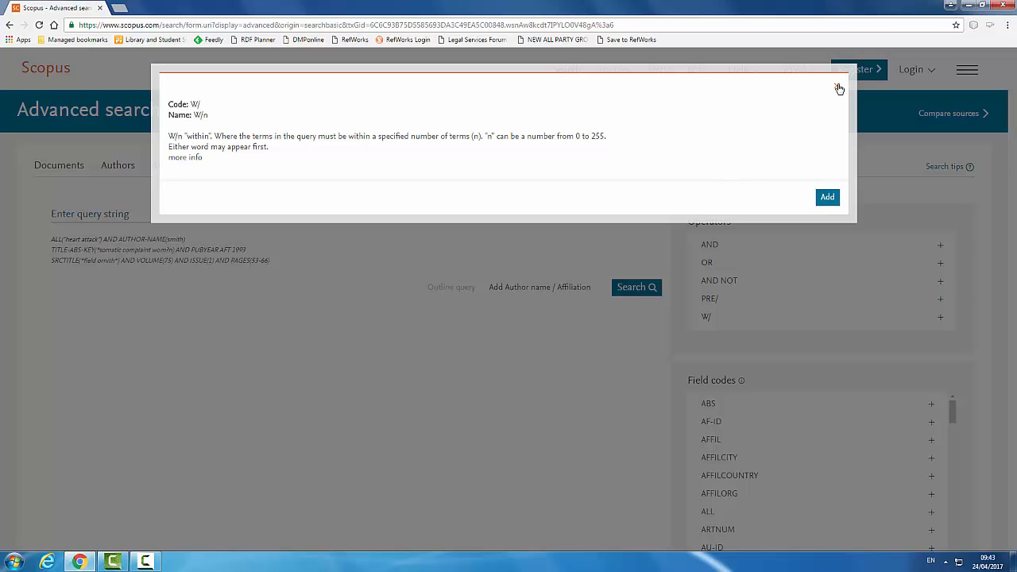
Enter the query university W/3 "legal education" in the advanced query box, correcting a typo.
{"action": "left_click", "coordinate": [838, 88]}
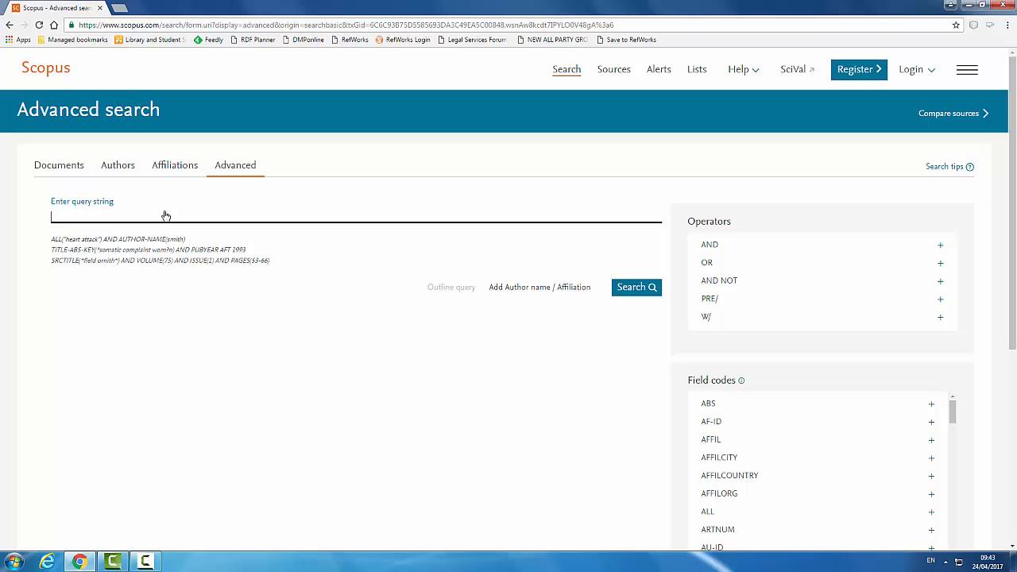
{"action": "type", "text": "universdi"}
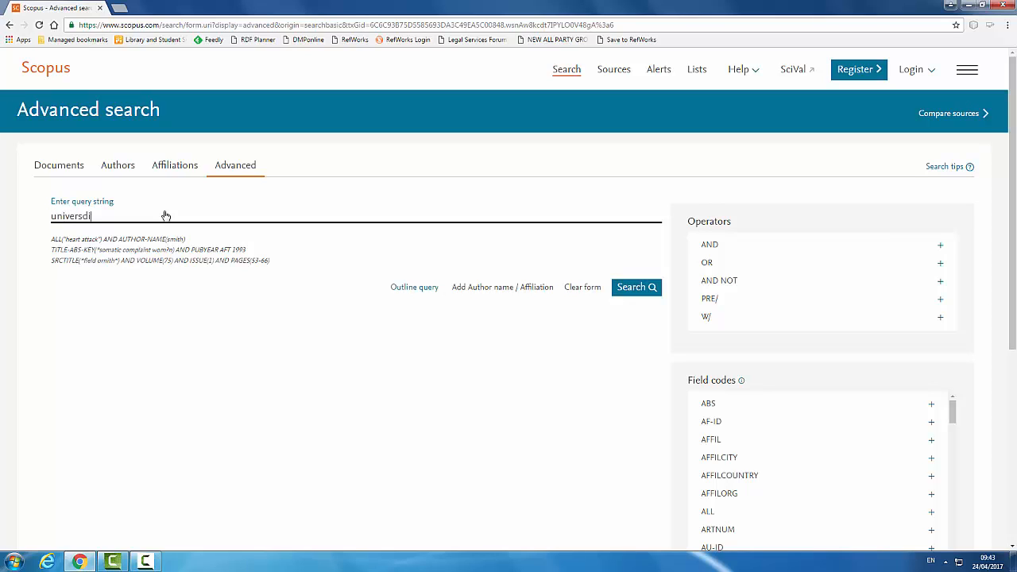
{"action": "key", "text": "Backspace"}
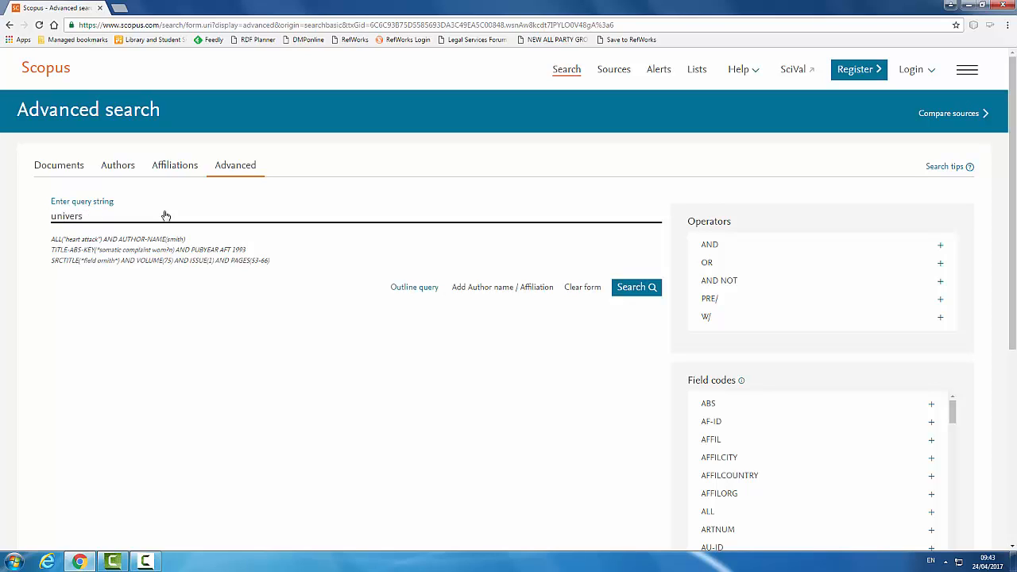
{"action": "type", "text": "sity"}
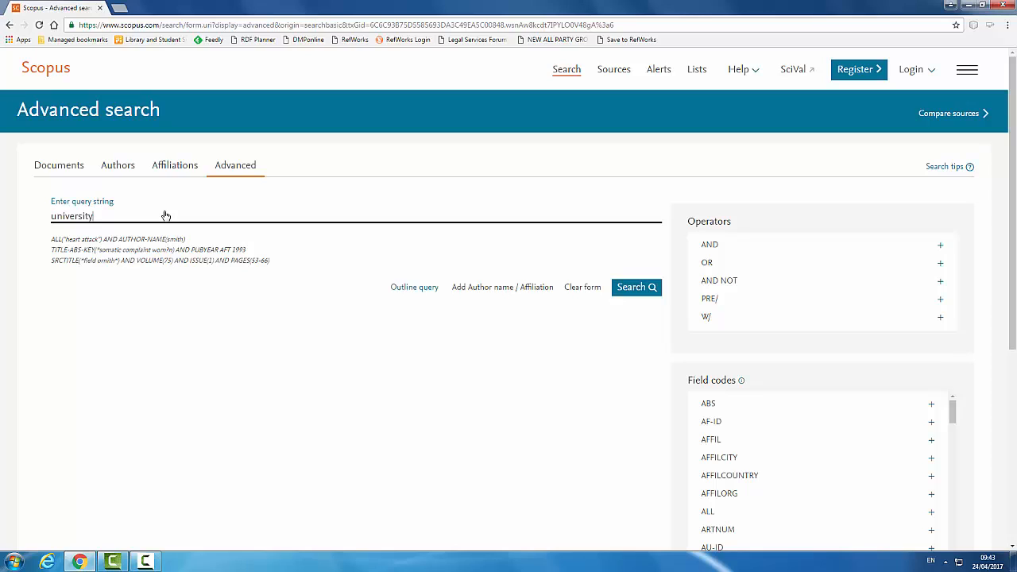
{"action": "mouse_move", "coordinate": [847, 368]}
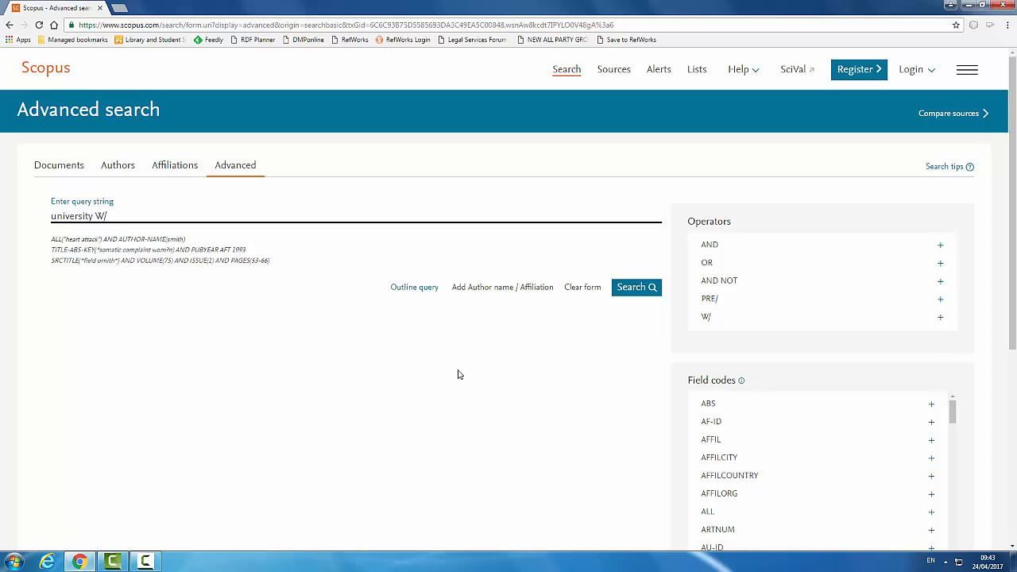
{"action": "type", "text": "3"}
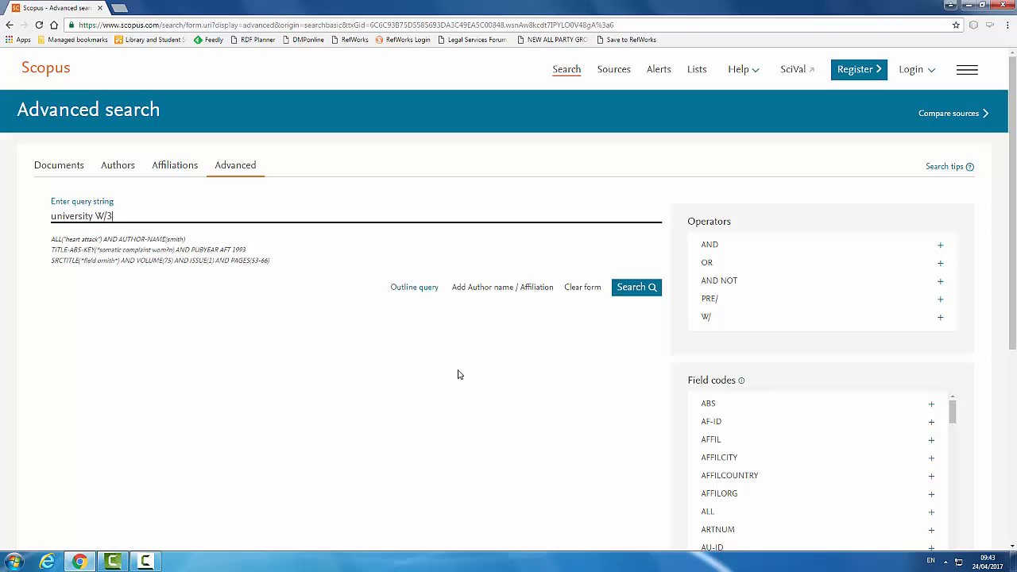
{"action": "type", "text": "\"legal"}
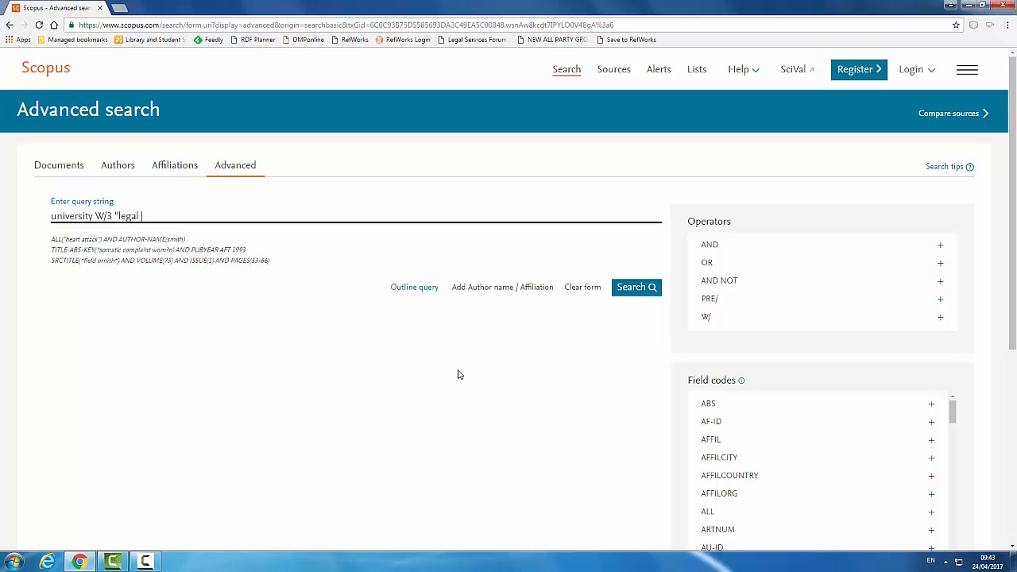
{"action": "type", "text": "education"}
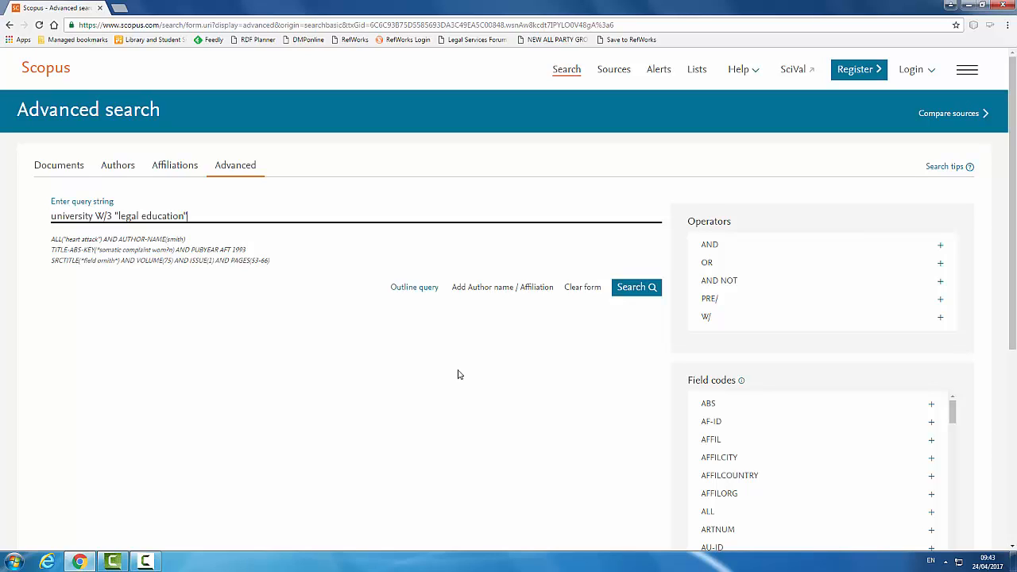
{"action": "mouse_move", "coordinate": [645, 293]}
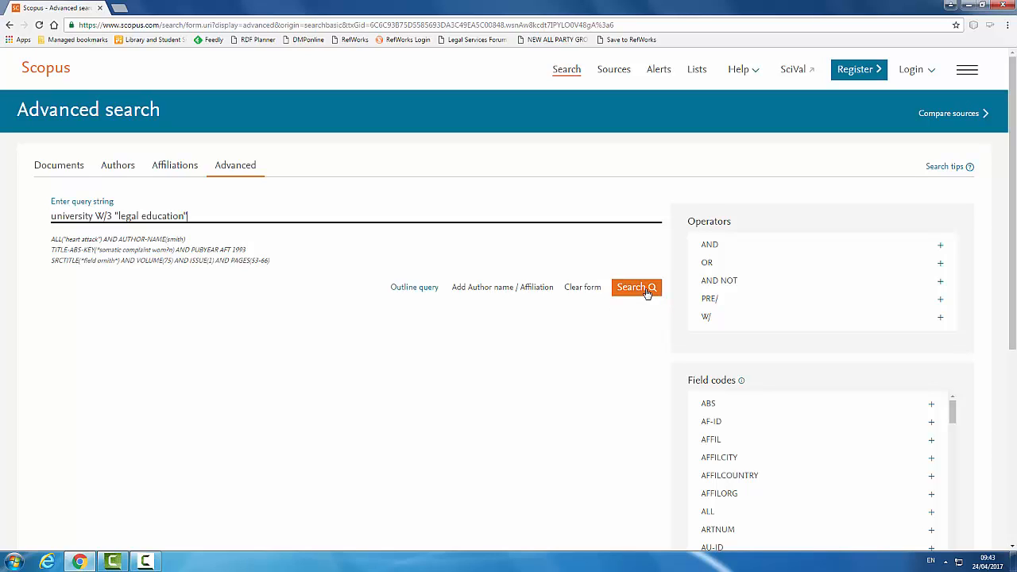
Run the proximity query, returning 182 document results.
{"action": "left_click", "coordinate": [632, 288]}
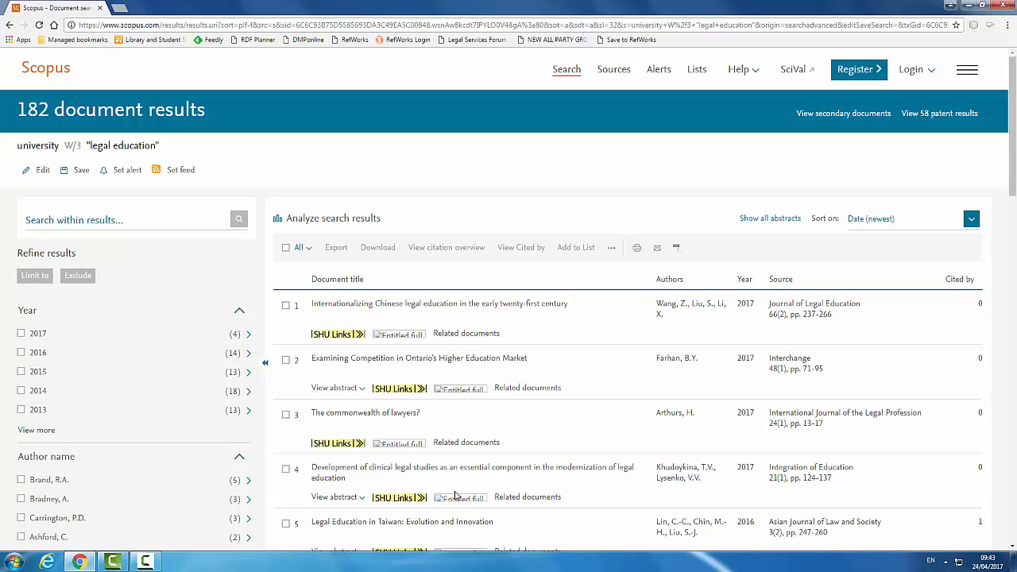
{"action": "mouse_move", "coordinate": [467, 429]}
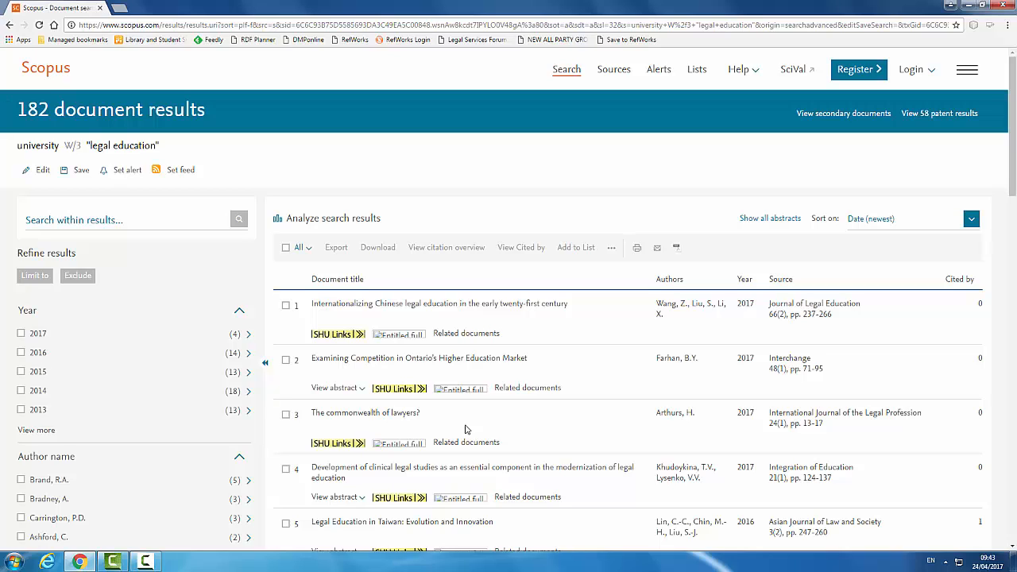
{"action": "mouse_move", "coordinate": [405, 334]}
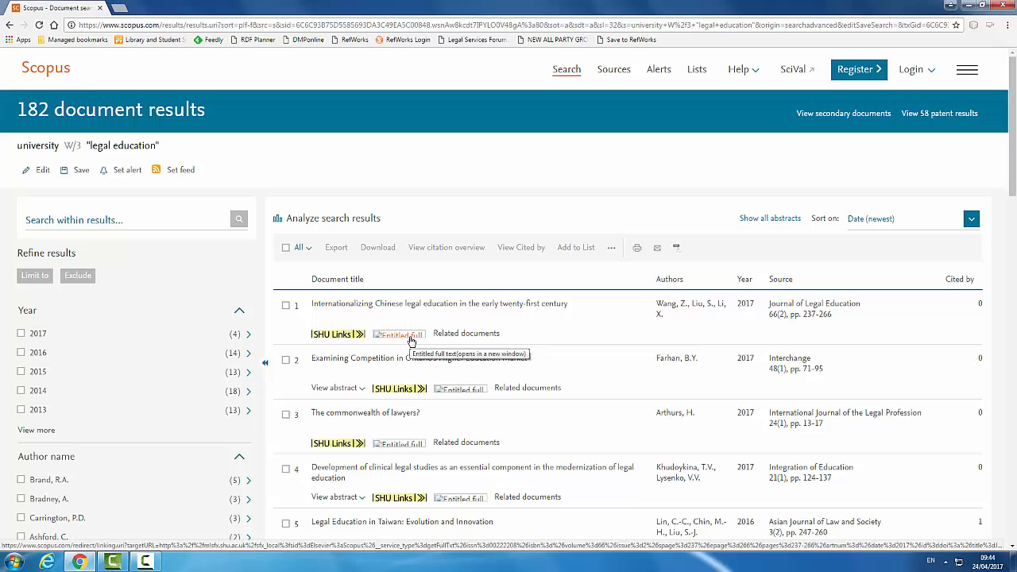
{"action": "mouse_move", "coordinate": [339, 338]}
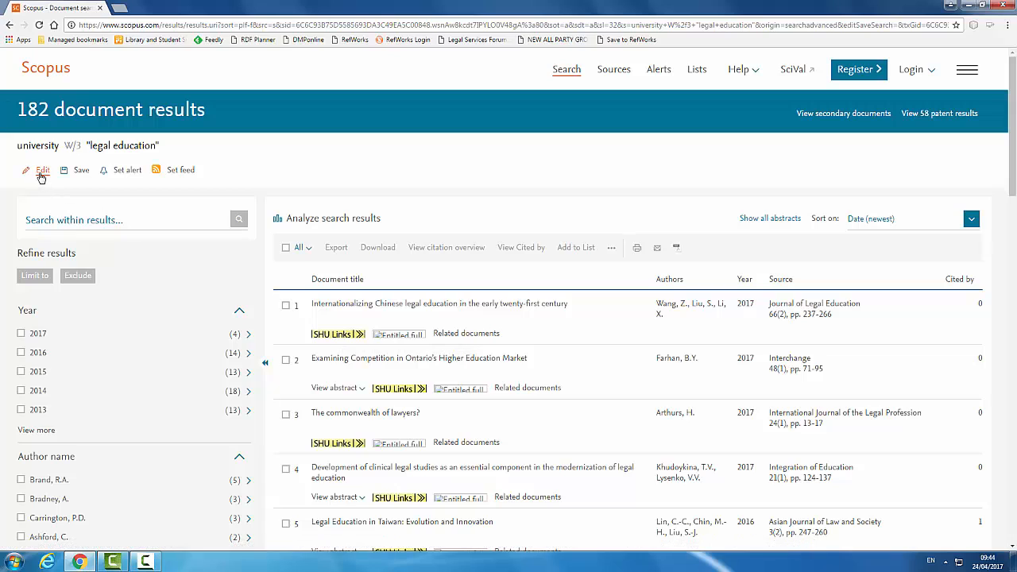
{"action": "mouse_move", "coordinate": [42, 170]}
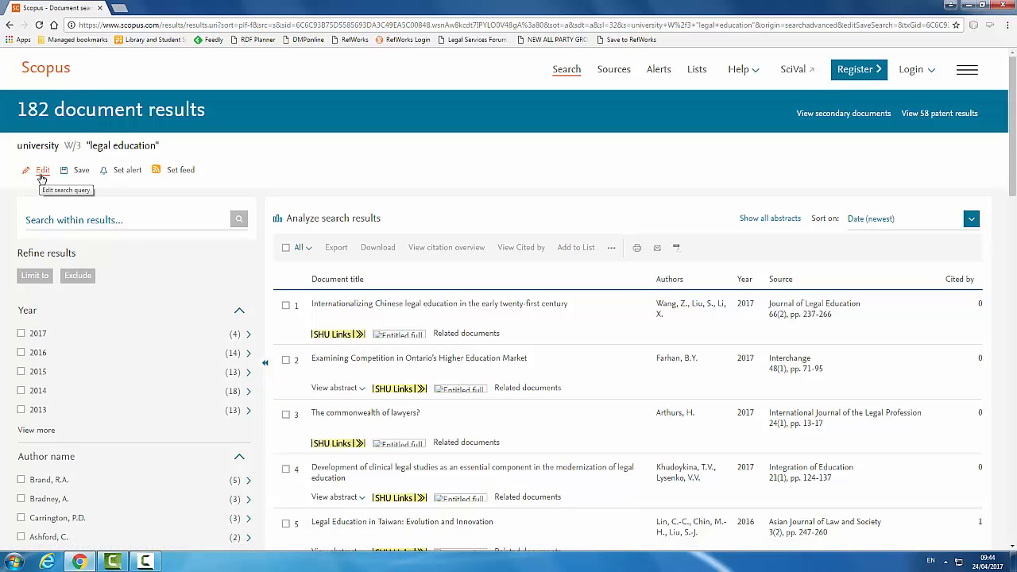
Return to the advanced form with the current query loaded for editing.
{"action": "left_click", "coordinate": [42, 171]}
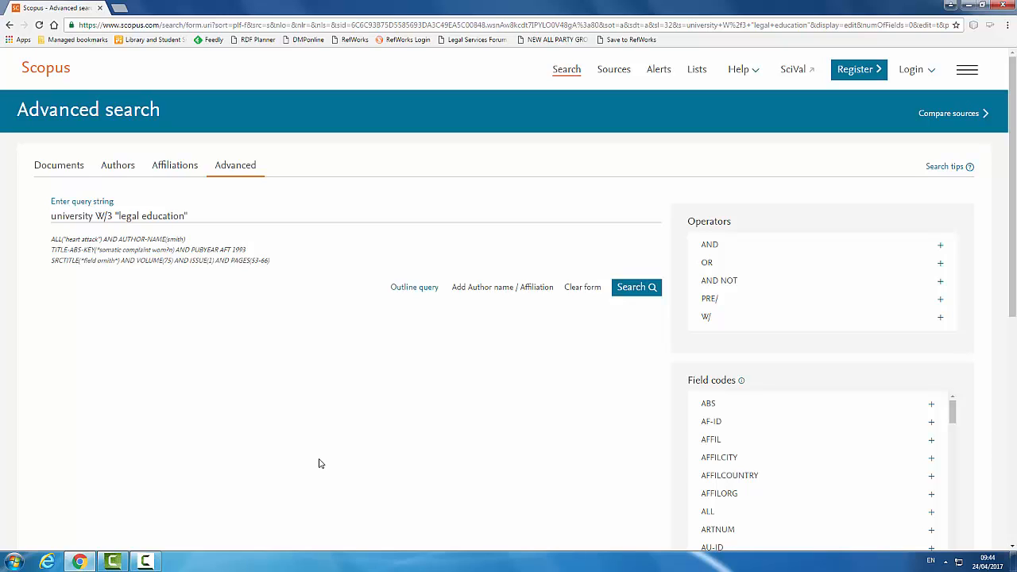
{"action": "mouse_move", "coordinate": [707, 407]}
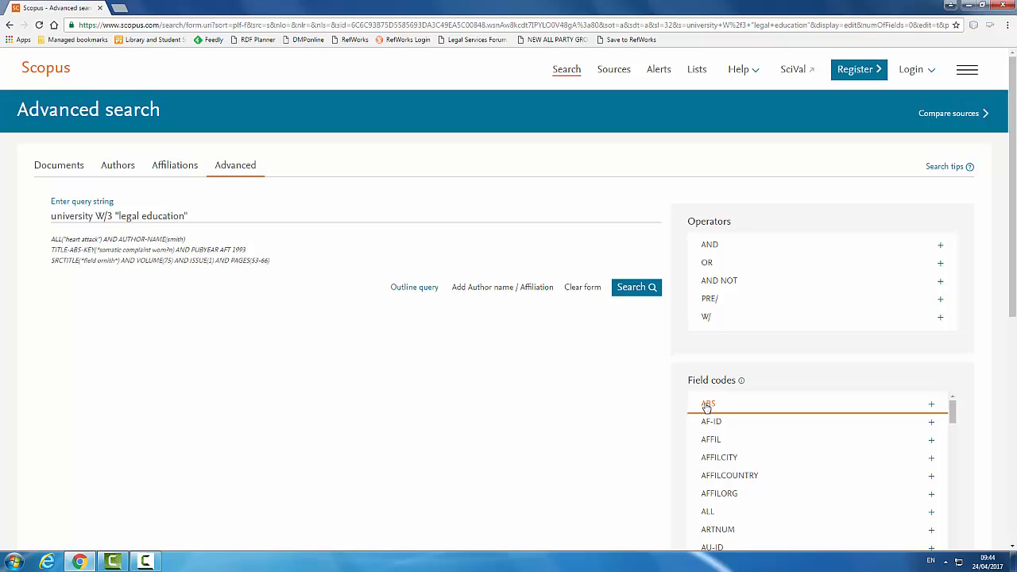
{"action": "mouse_move", "coordinate": [928, 406]}
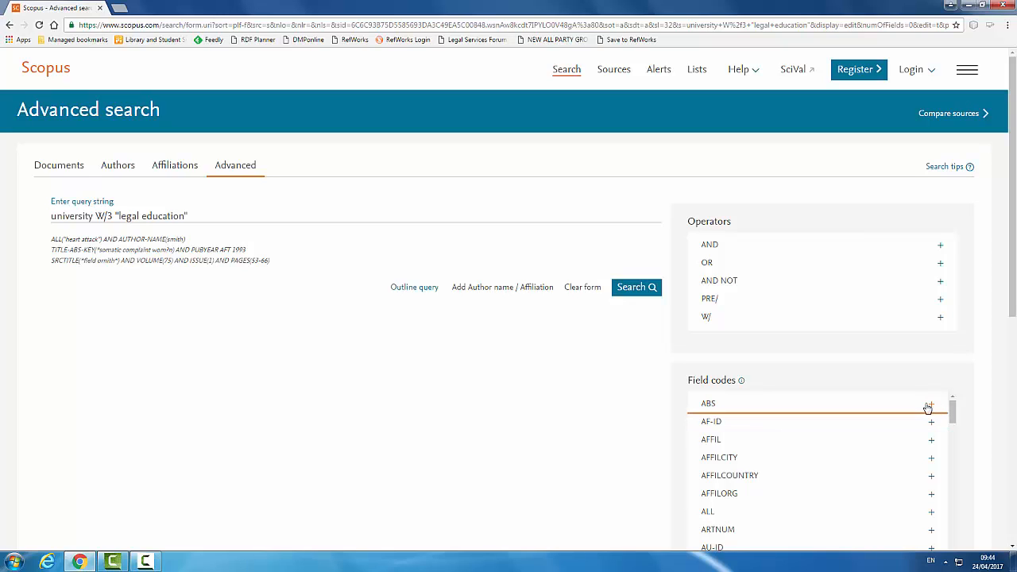
Wrap university in the ABS field code so the query reads ABS(university) W/3 "legal education".
{"action": "left_click", "coordinate": [940, 403]}
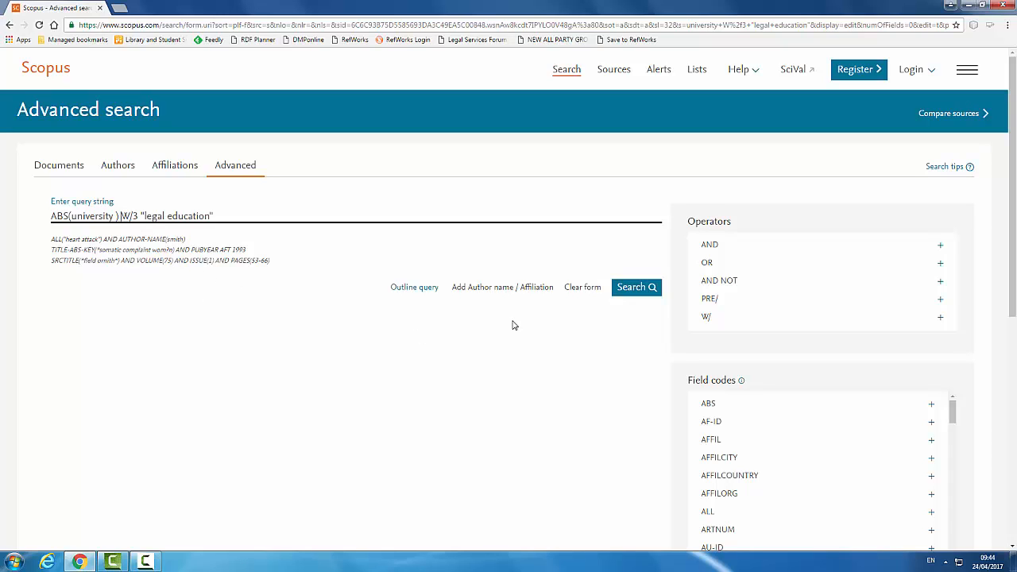
{"action": "mouse_move", "coordinate": [638, 289]}
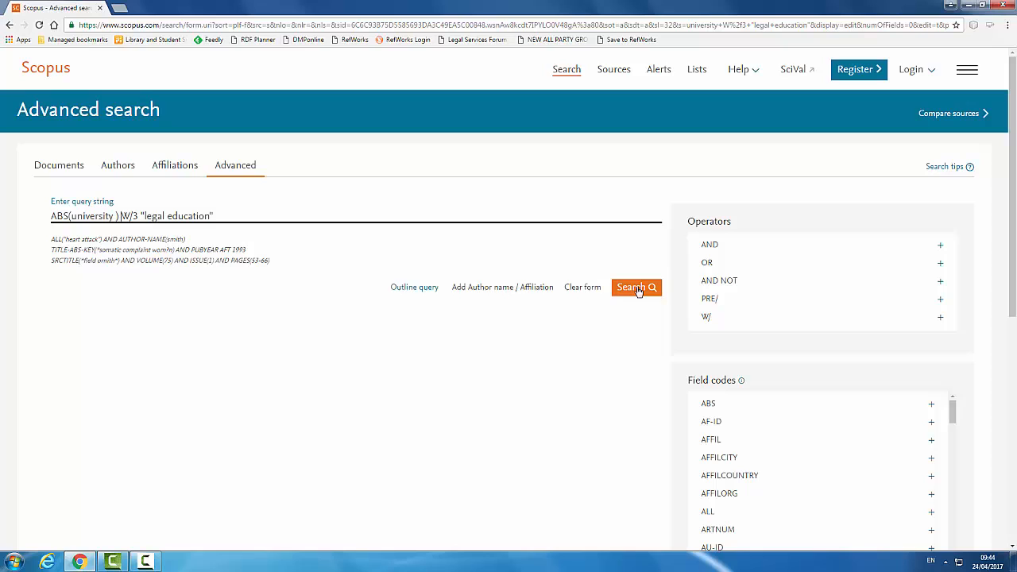